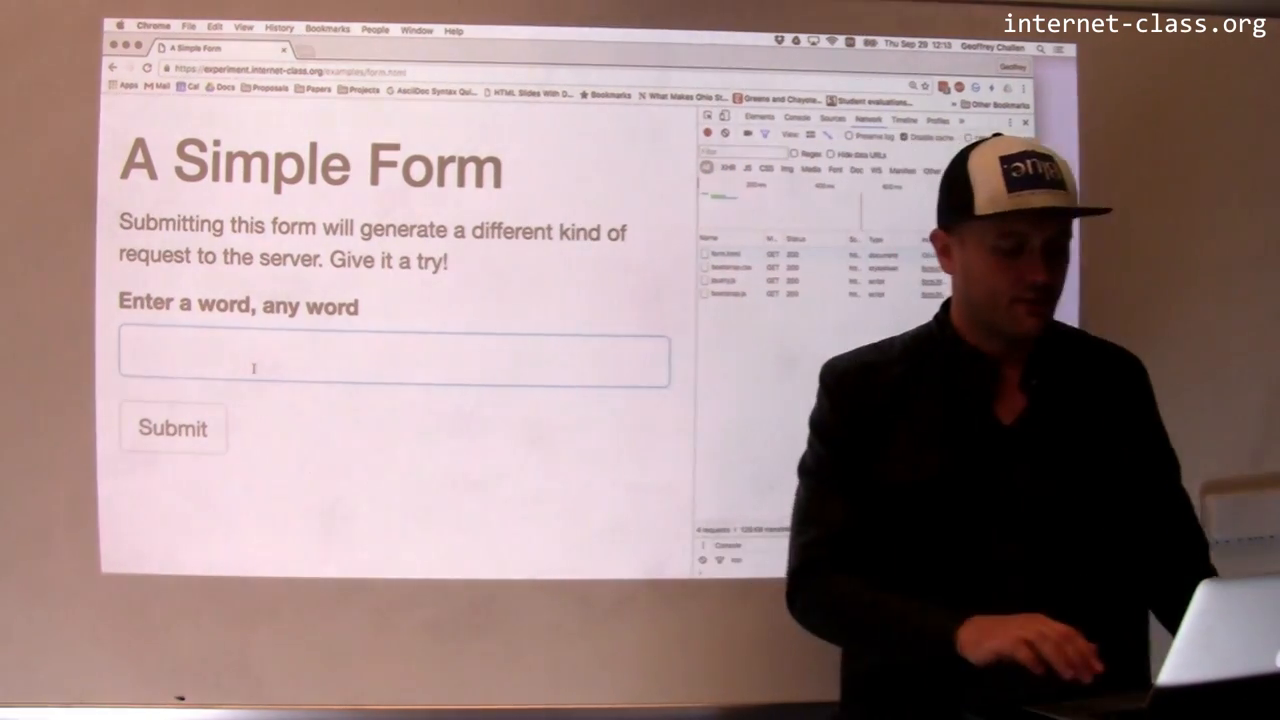
# Enter 'Test' in the form's text field and submit it.
pyautogui.write('Test')
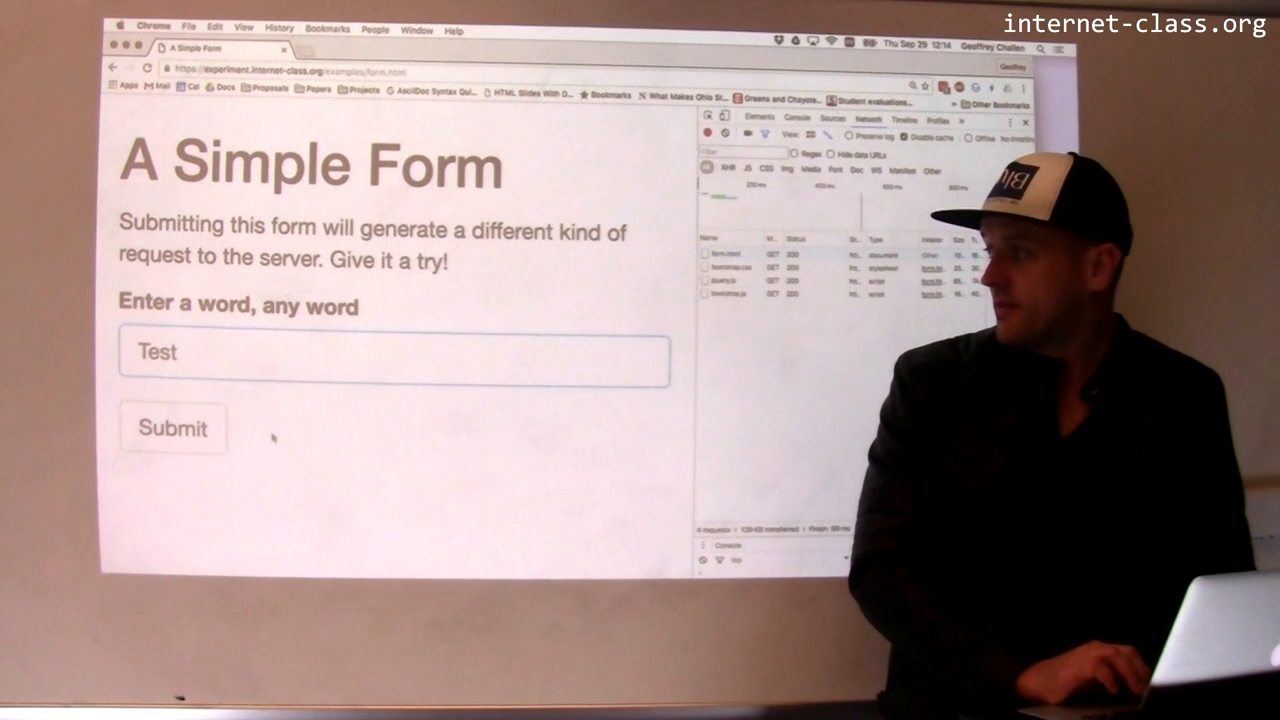
pyautogui.click(172, 428)
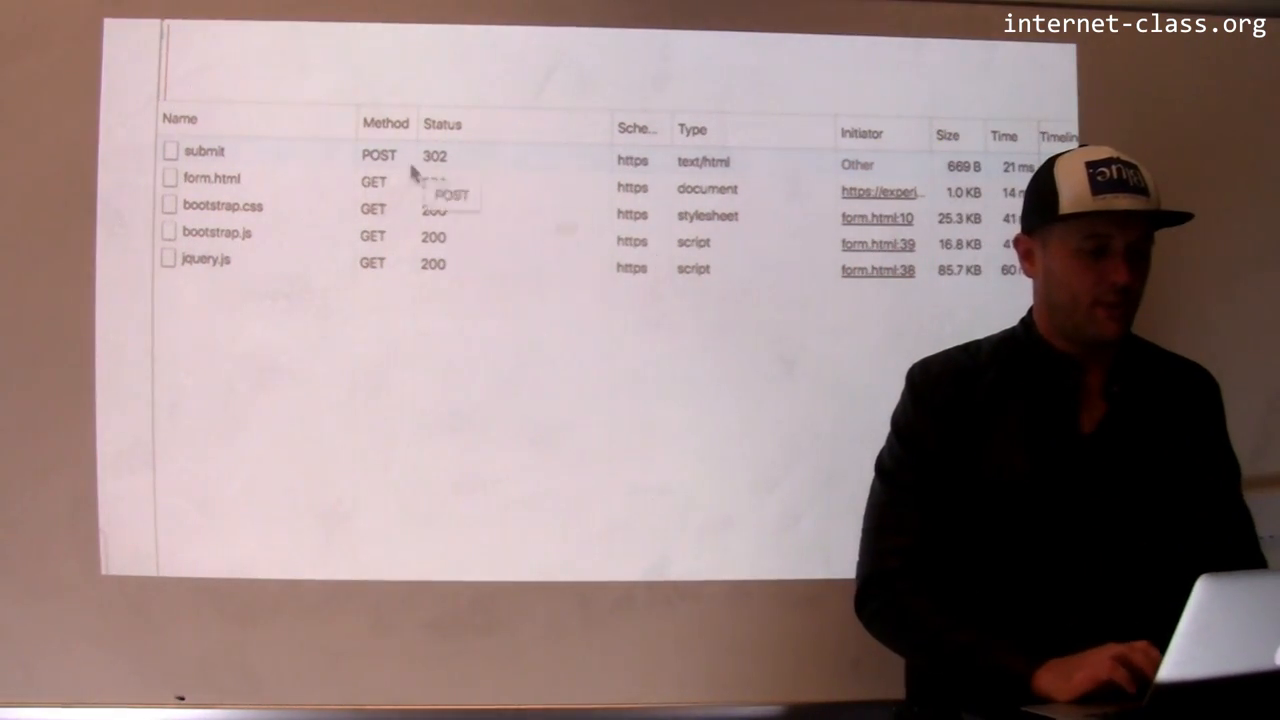
pyautogui.click(203, 151)
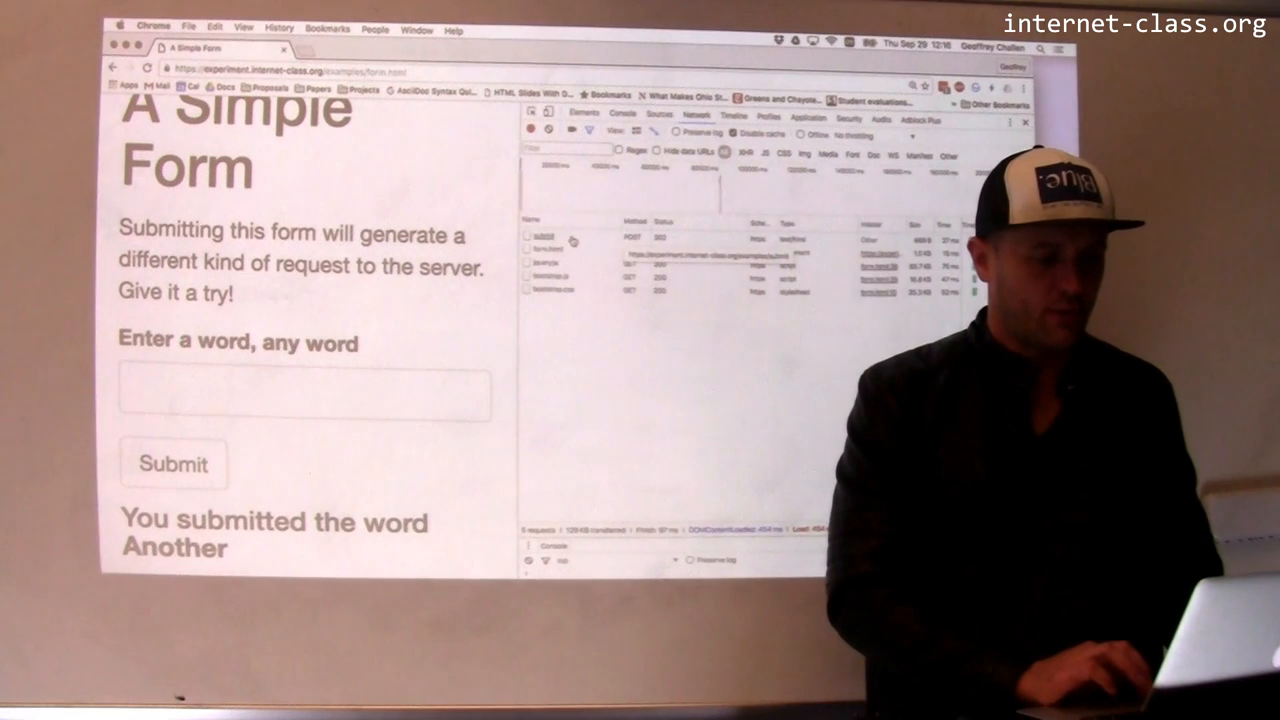
# Show the submit request's headers with form data text=Another as raw source.
pyautogui.click(543, 234)
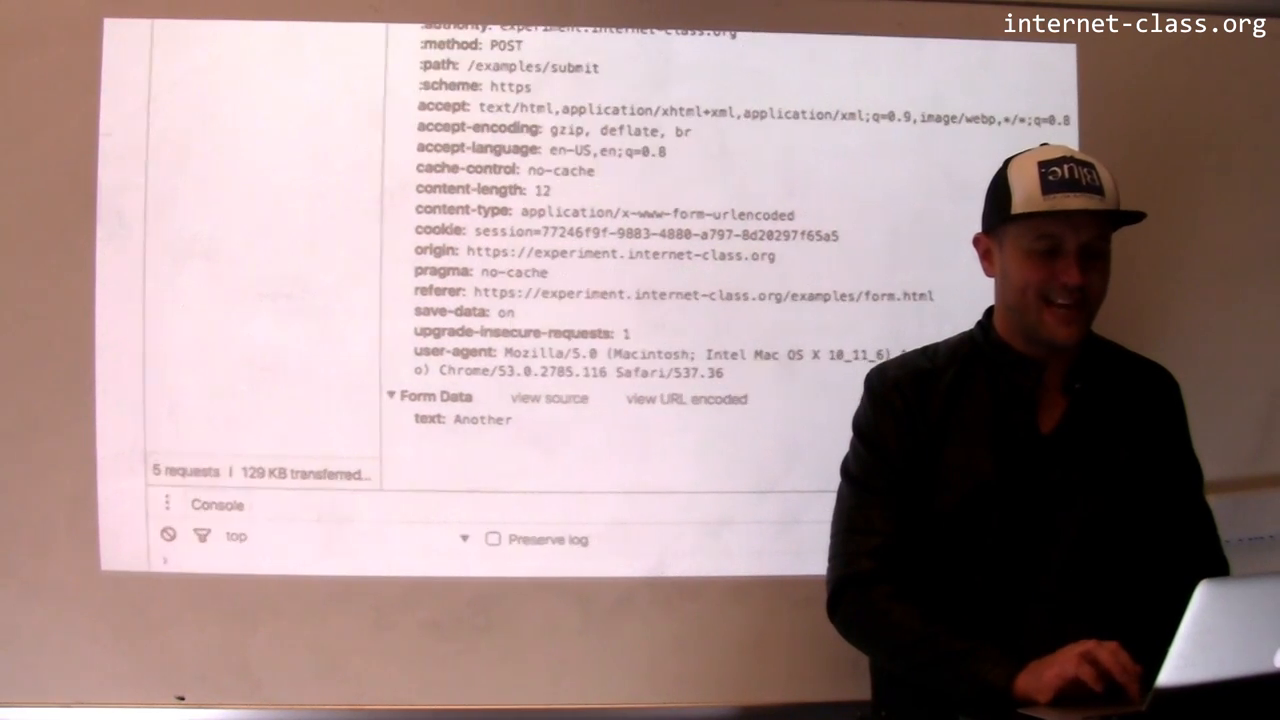
pyautogui.click(549, 397)
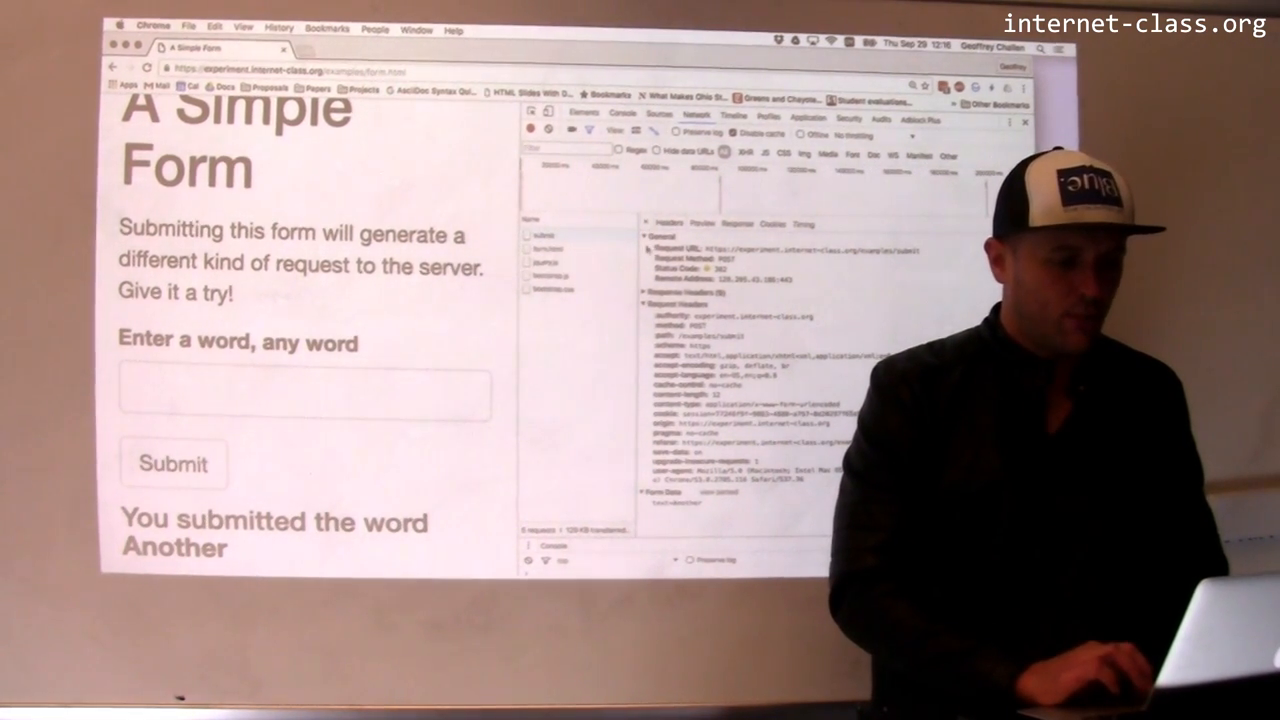
# Scroll the Elements DOM tree to the form with action /examples/submit, method post.
pyautogui.click(582, 114)
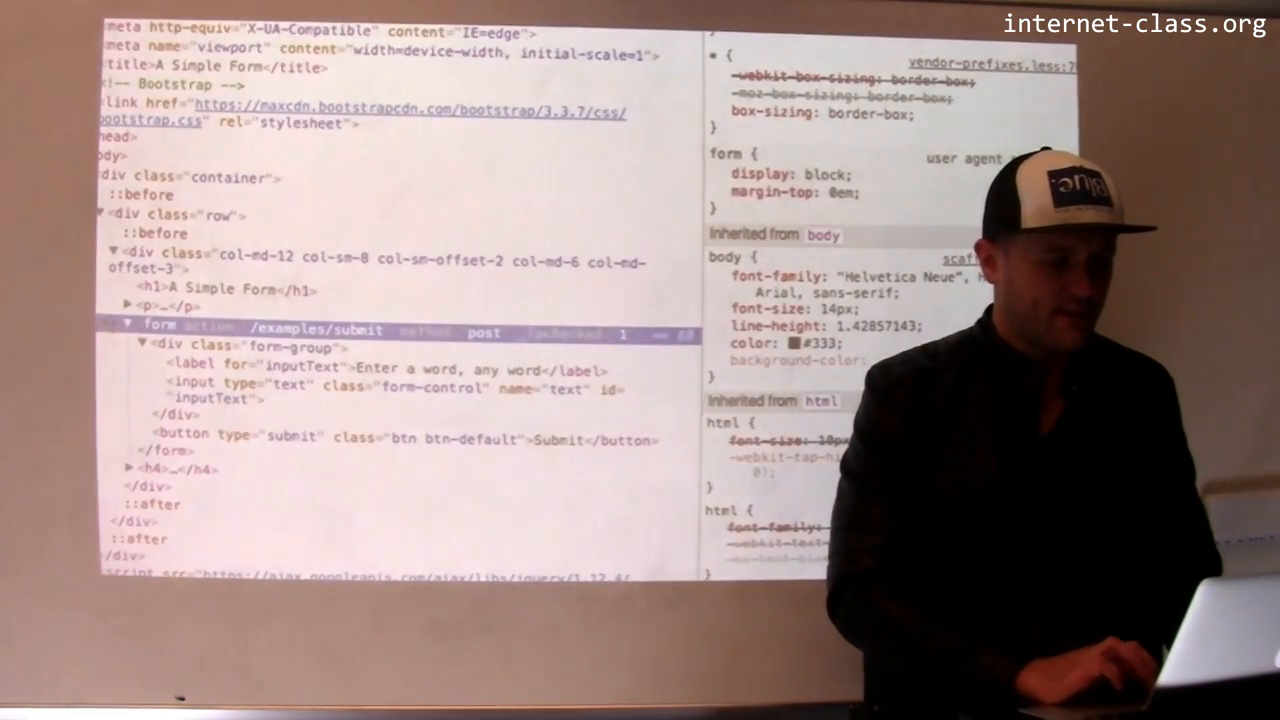
pyautogui.scroll(-3)
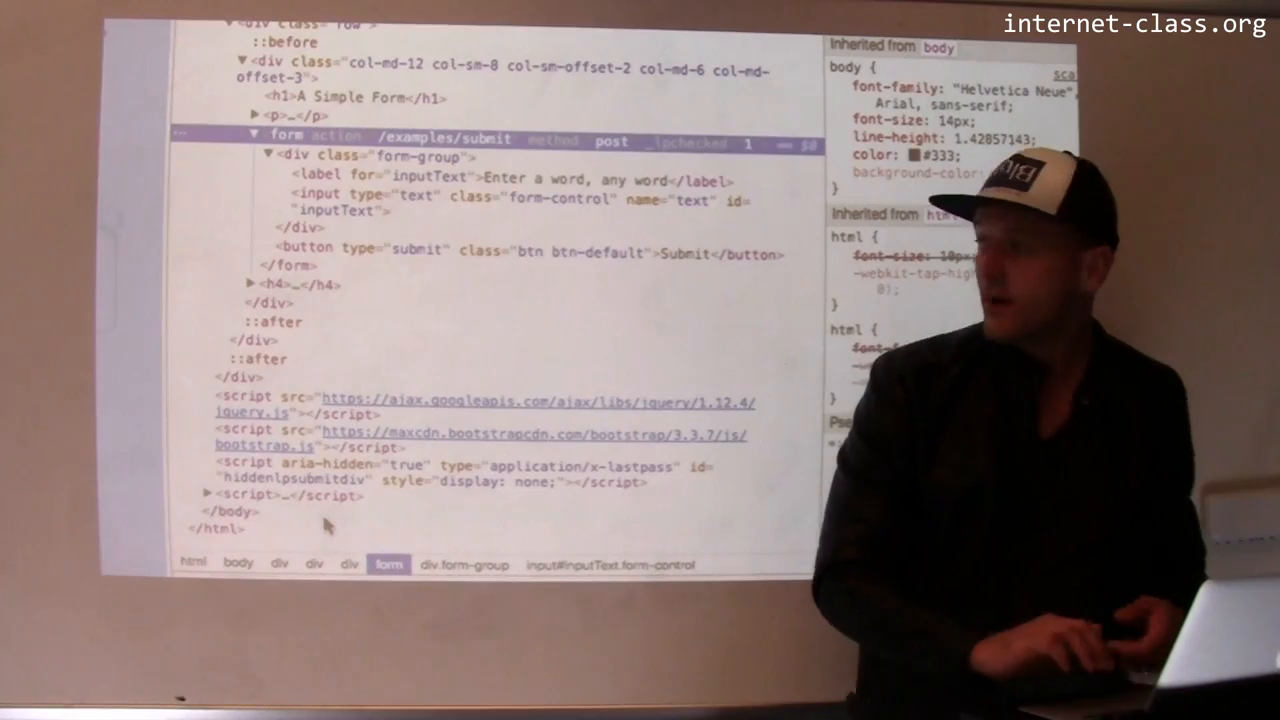